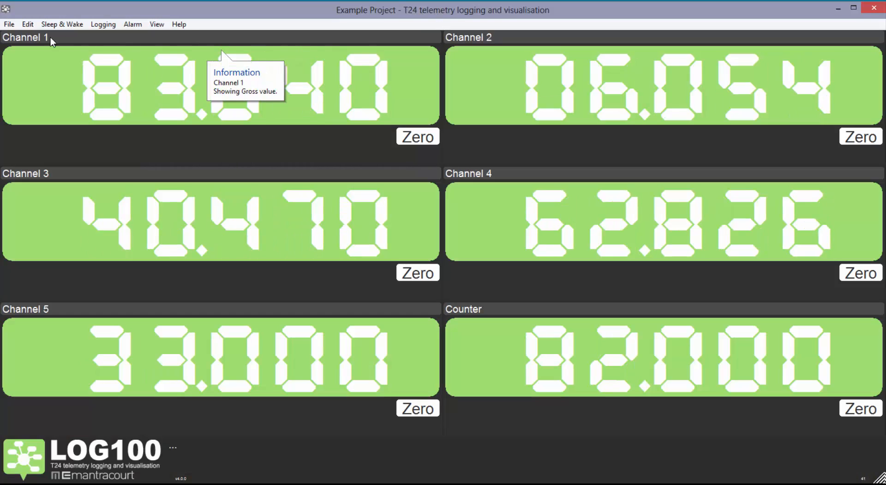
Create a new blank project via File > New Project and accept the Preferences unchanged
click(13, 24)
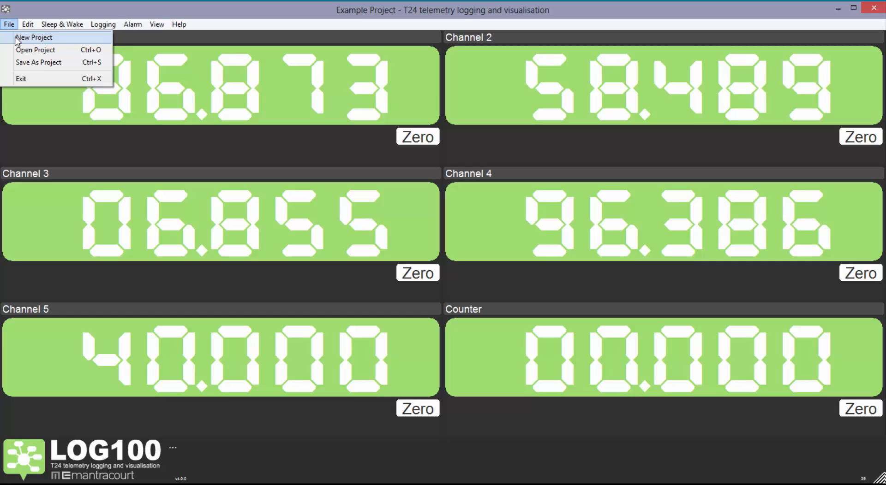
click(35, 38)
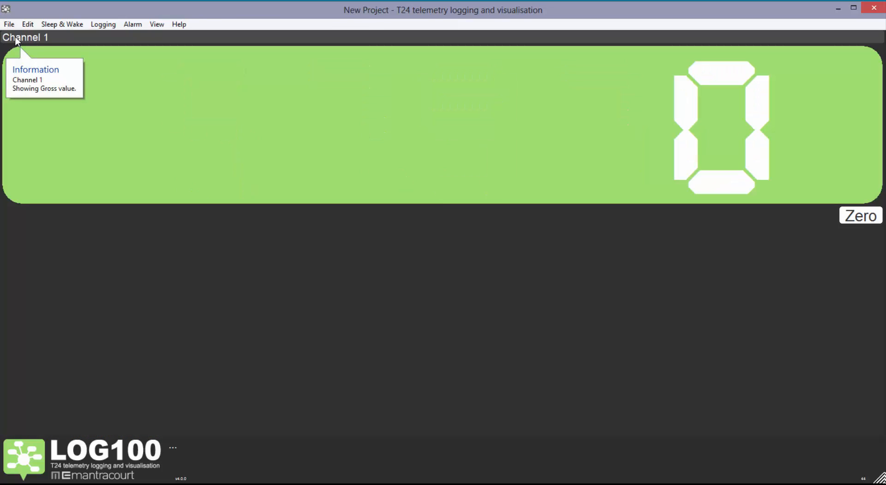
mouse_move(443, 31)
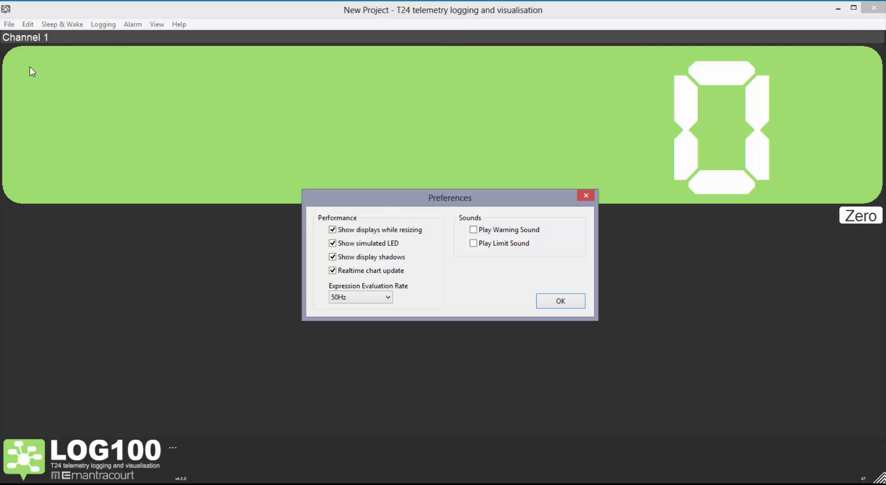
mouse_move(412, 267)
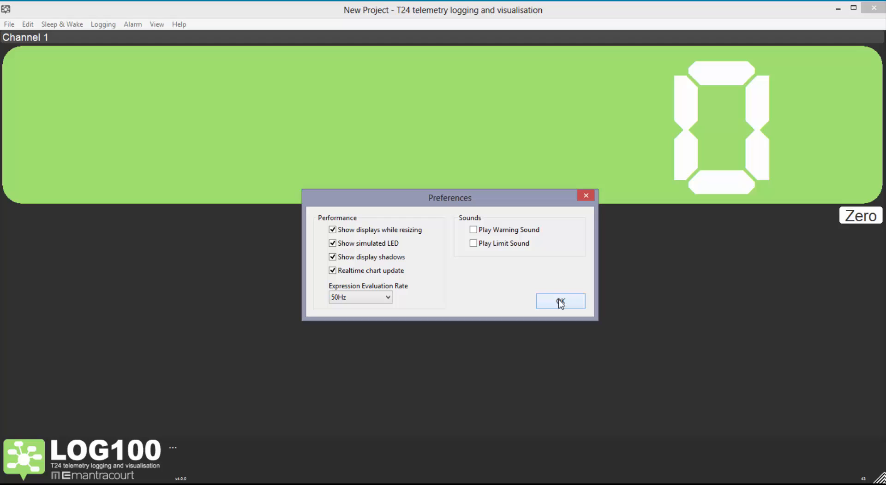
click(561, 302)
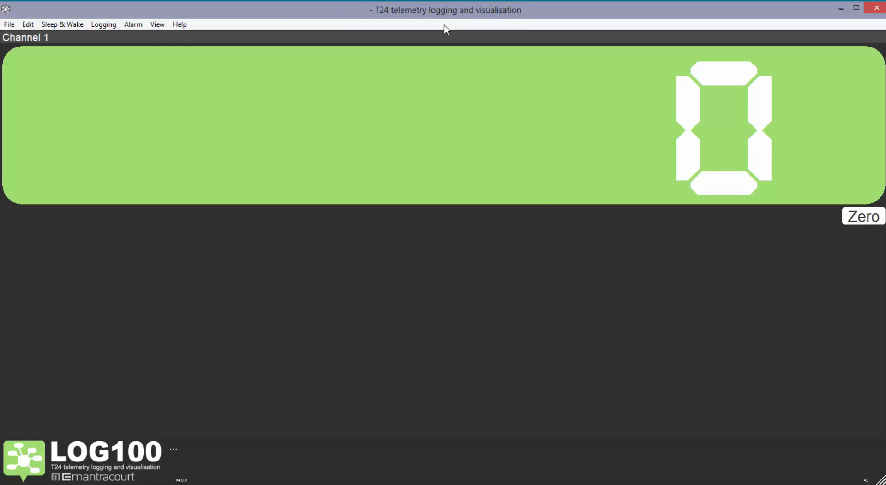
Title the project 'Demonstration' and enable Keep Awake for the wireless modules
click(28, 24)
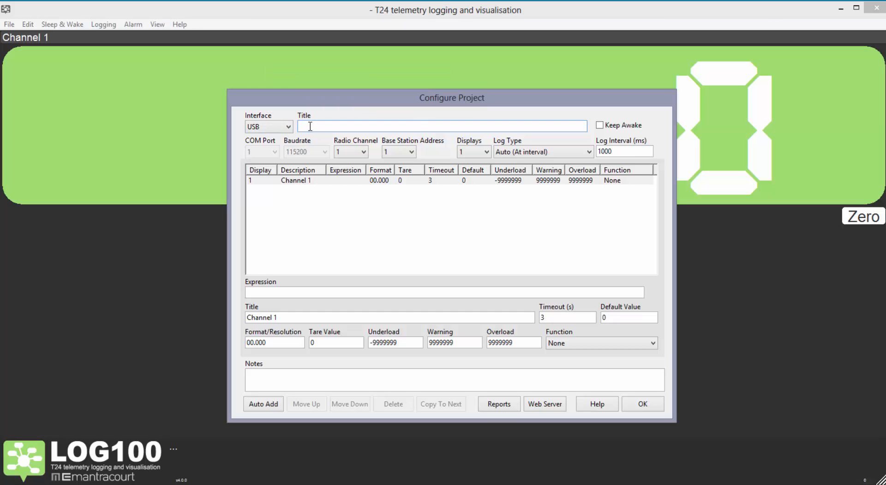
text(Demonstration)
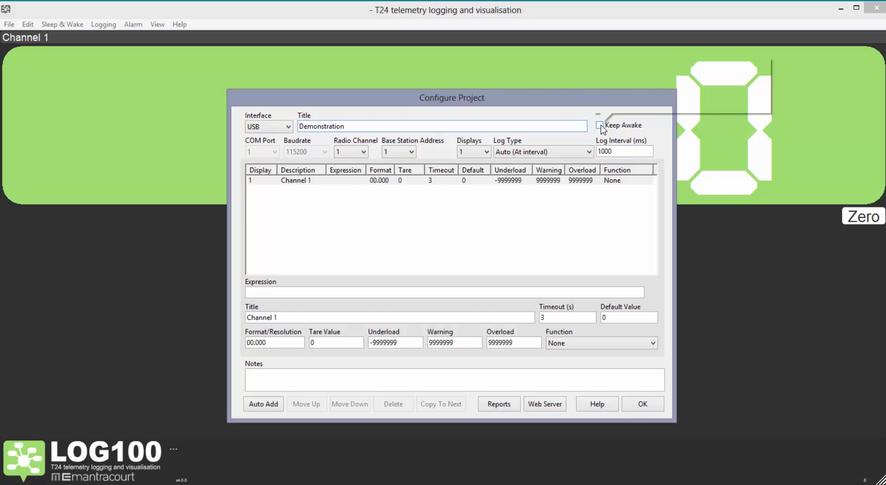
click(602, 126)
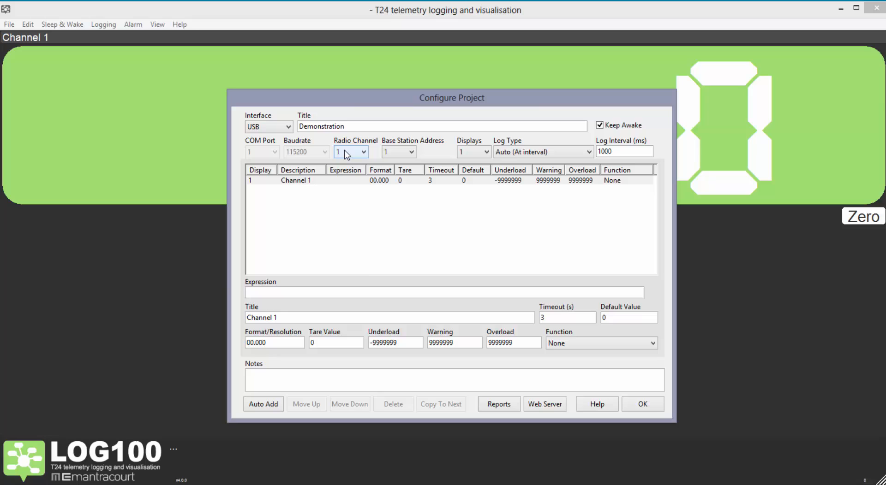
Set the radio channel to 15 and the number of displays to 8
click(364, 152)
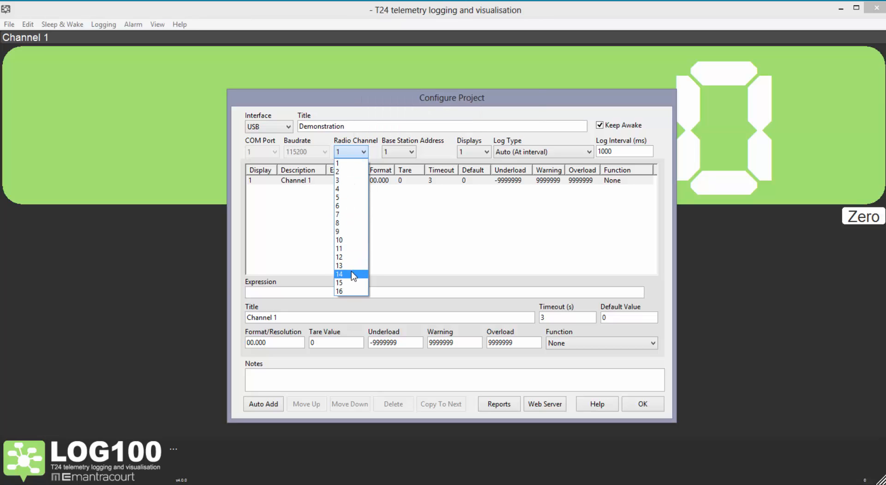
click(340, 284)
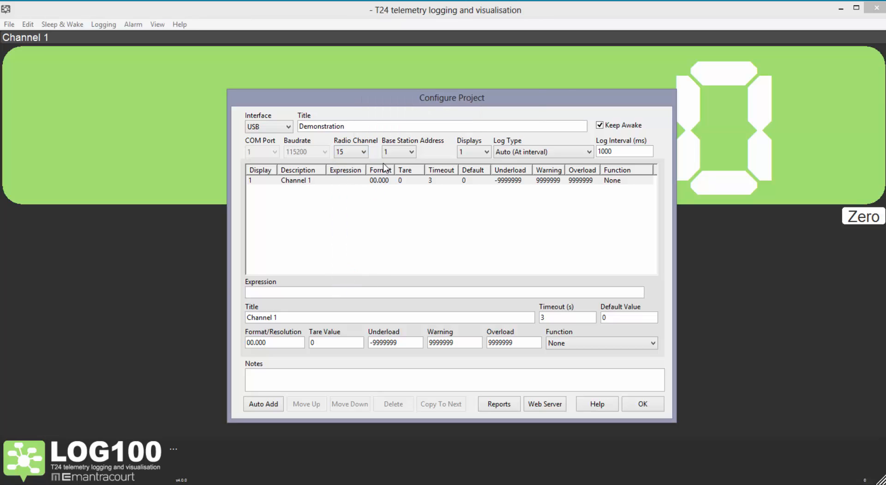
mouse_move(451, 148)
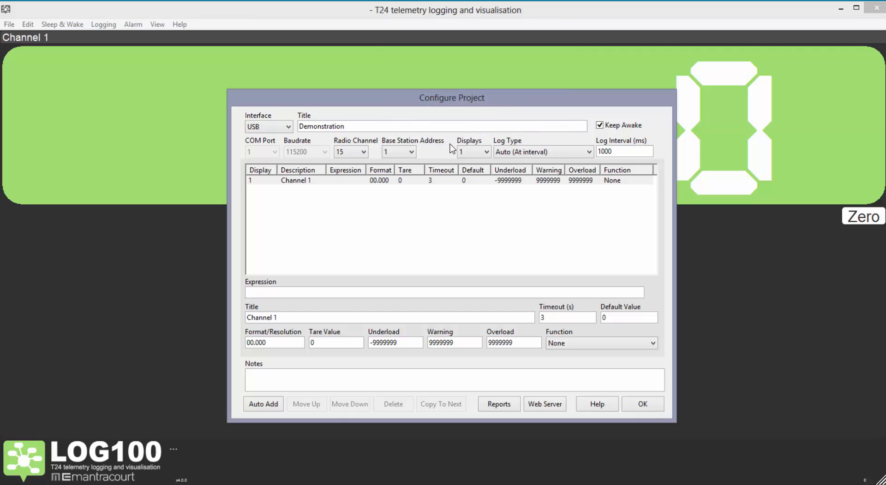
mouse_move(454, 149)
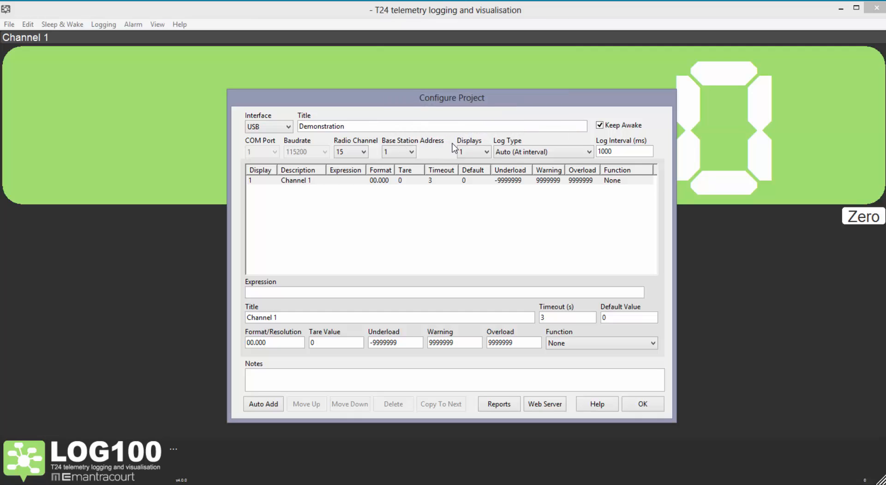
click(406, 153)
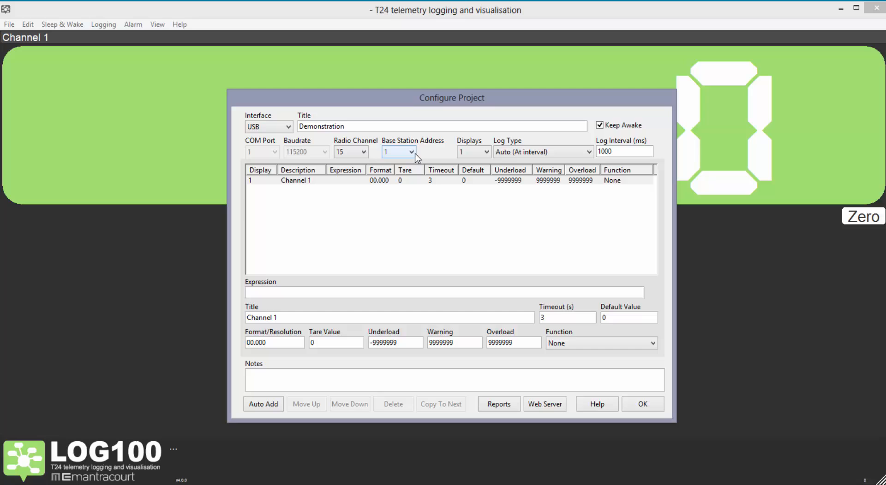
mouse_move(482, 154)
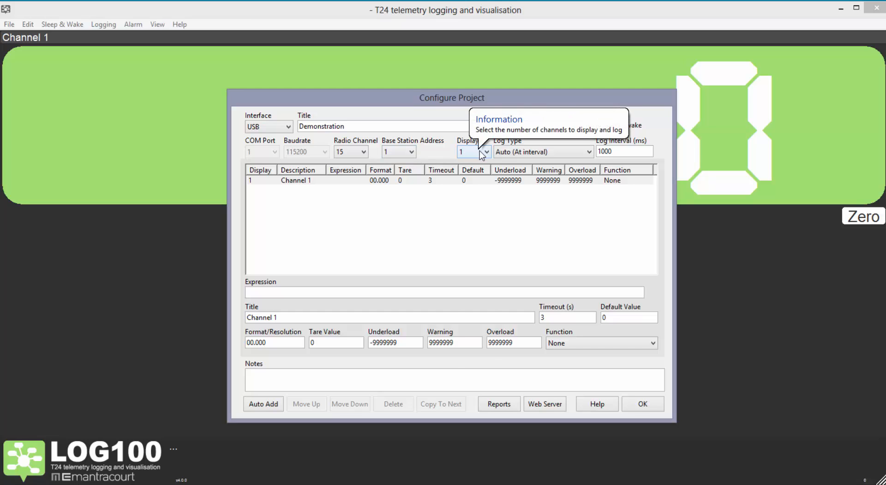
click(485, 152)
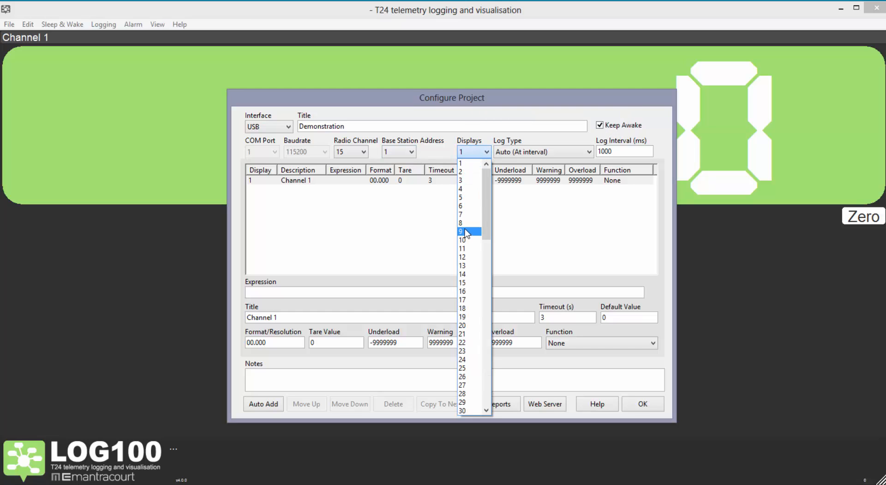
click(461, 223)
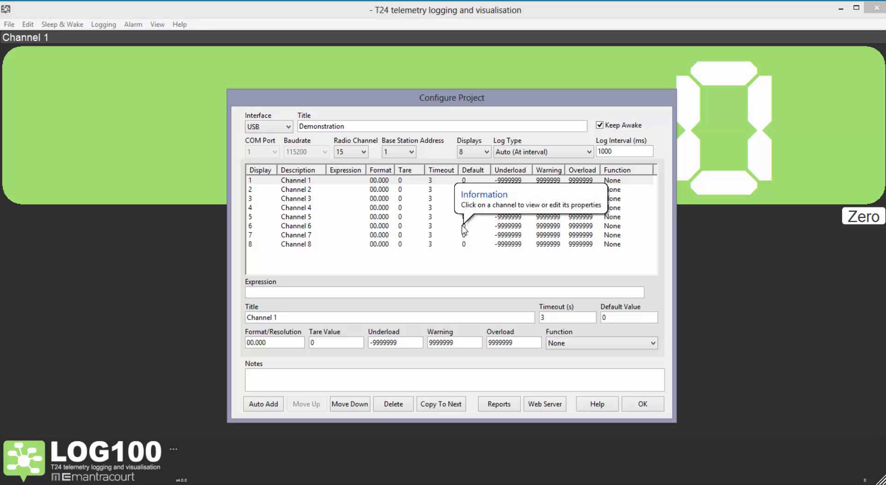
mouse_move(342, 266)
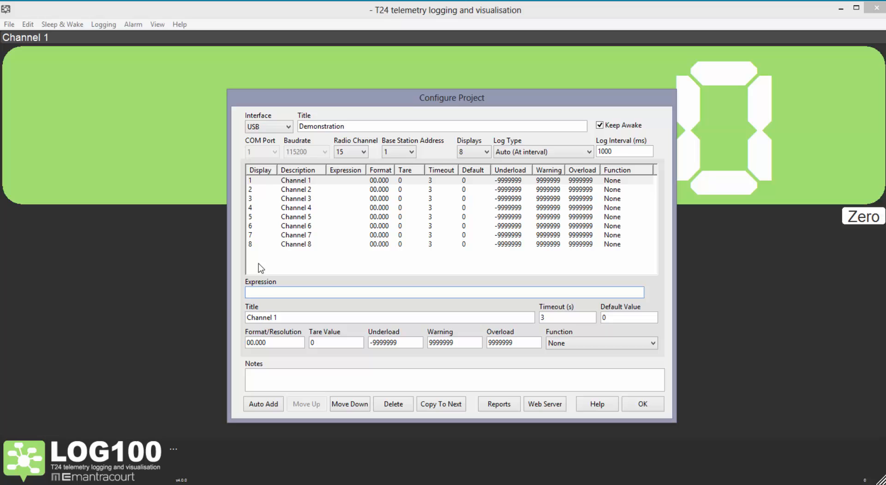
mouse_move(297, 186)
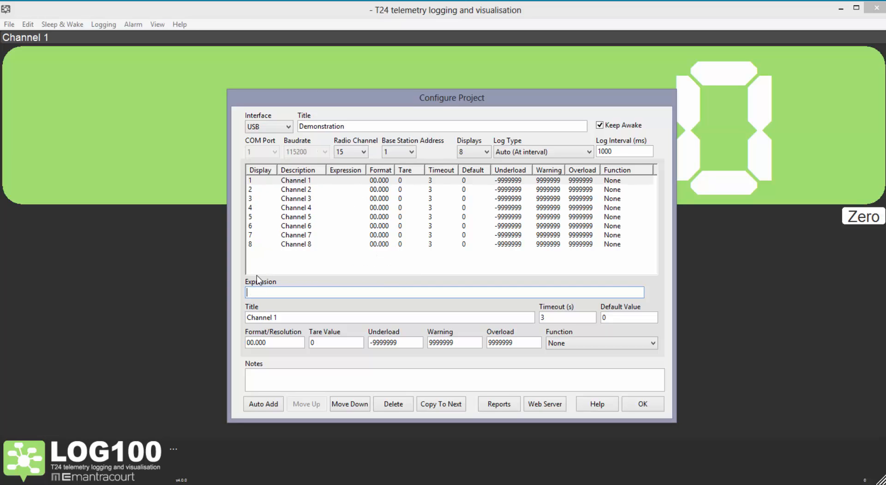
Enter expressions <6037> for Channel 1 and <5FF9> for Channel 2
text(<)
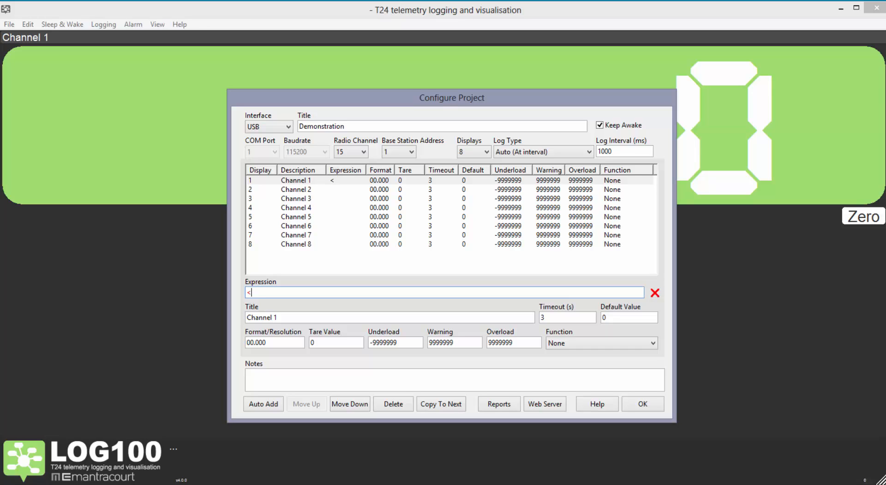
text(6037)
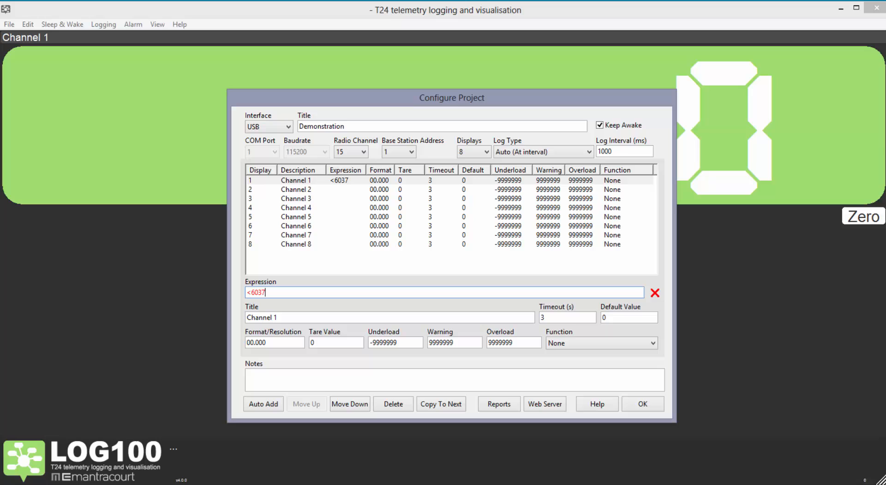
text(>)
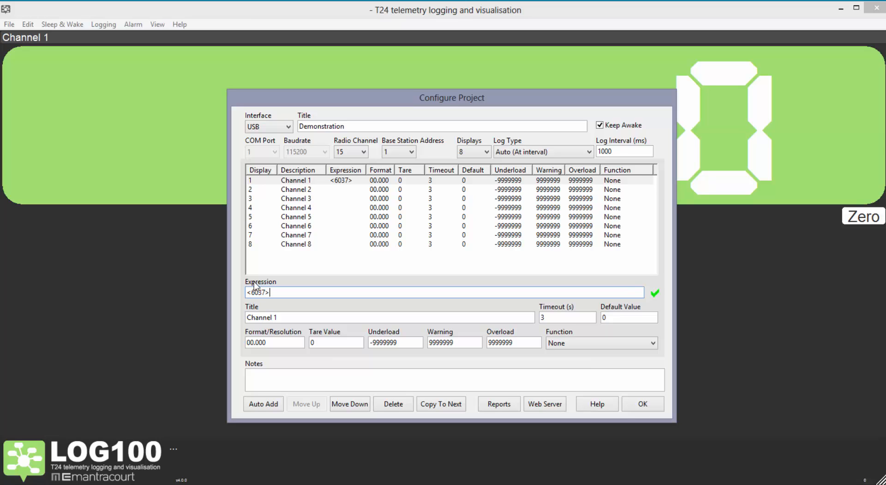
click(295, 189)
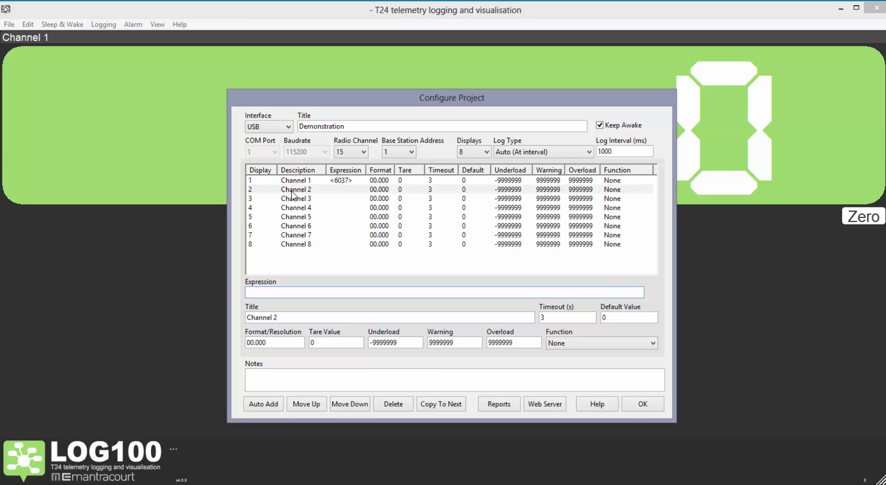
text(<5FF9>)
text(<6028>)
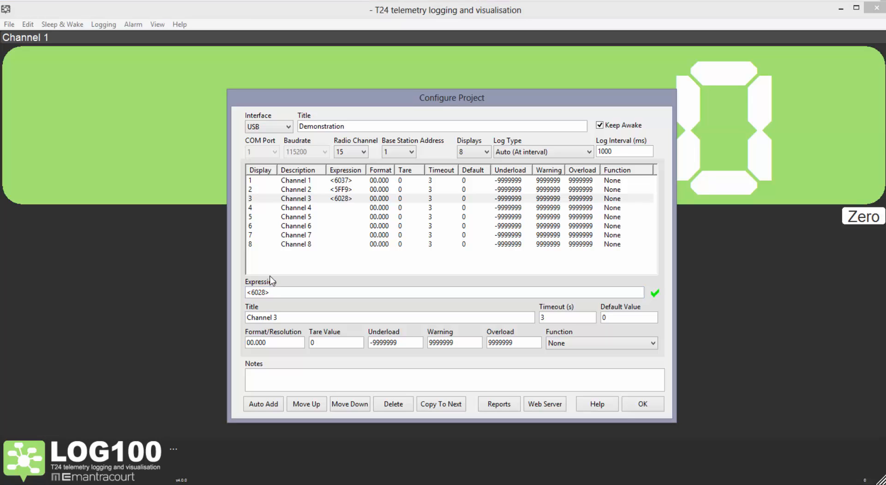
Give Channel 4 the expression <1> with the Peak Capture function
click(295, 207)
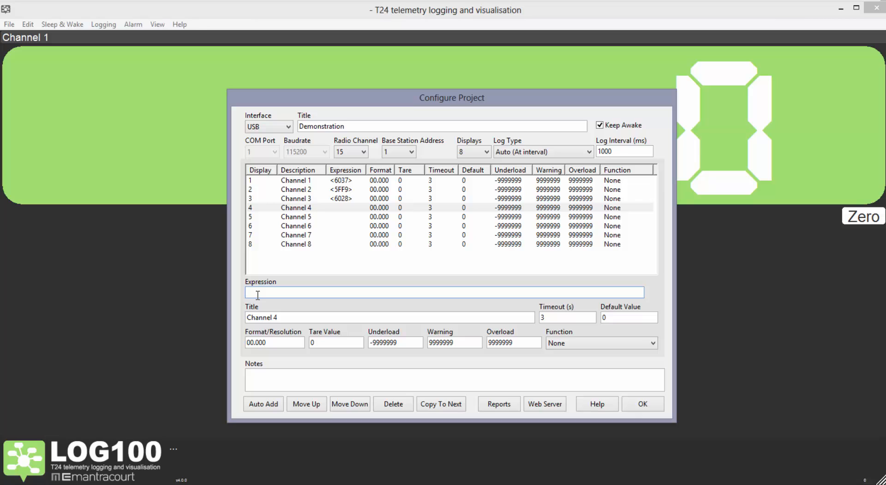
text(<1>)
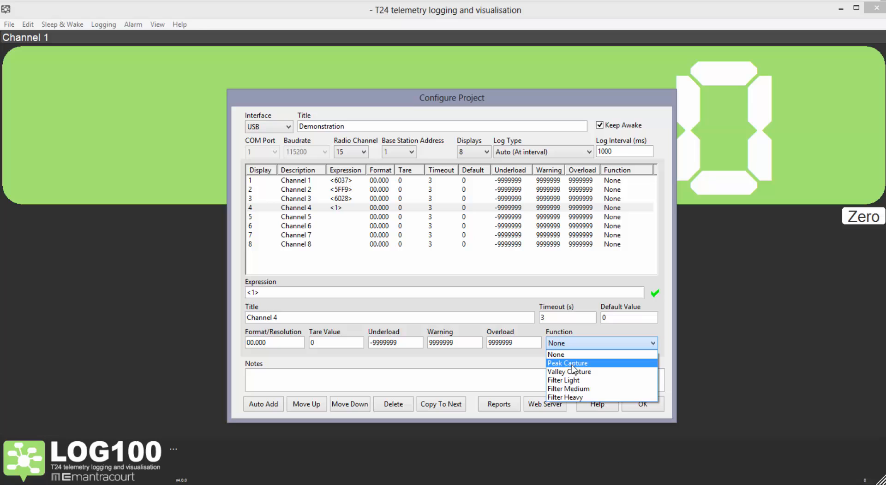
click(566, 364)
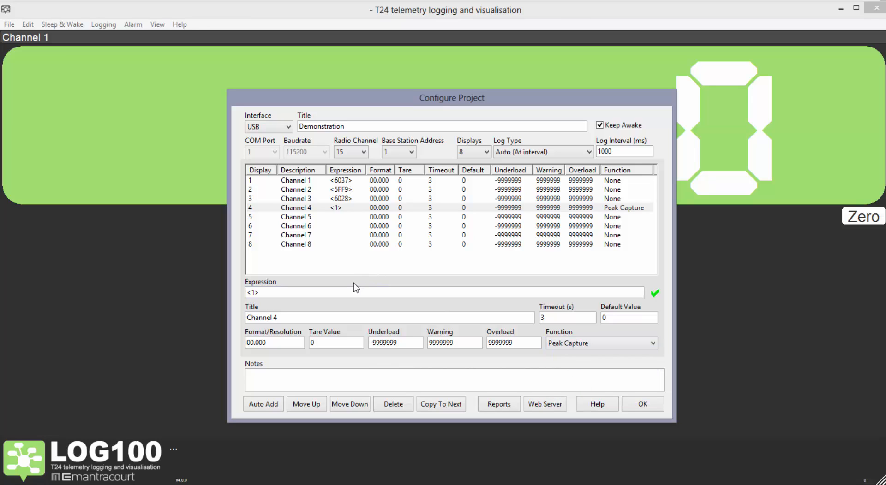
Give Channel 5 the expression <2> with the Peak Capture function
click(295, 217)
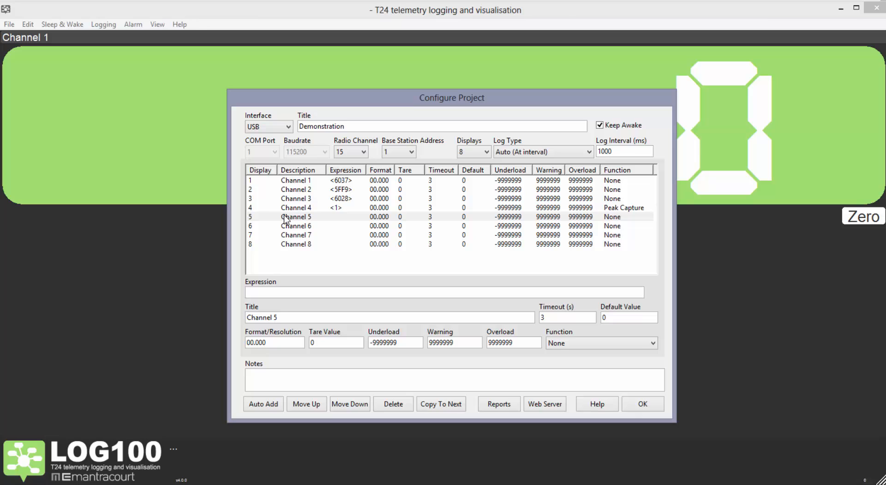
text(<)
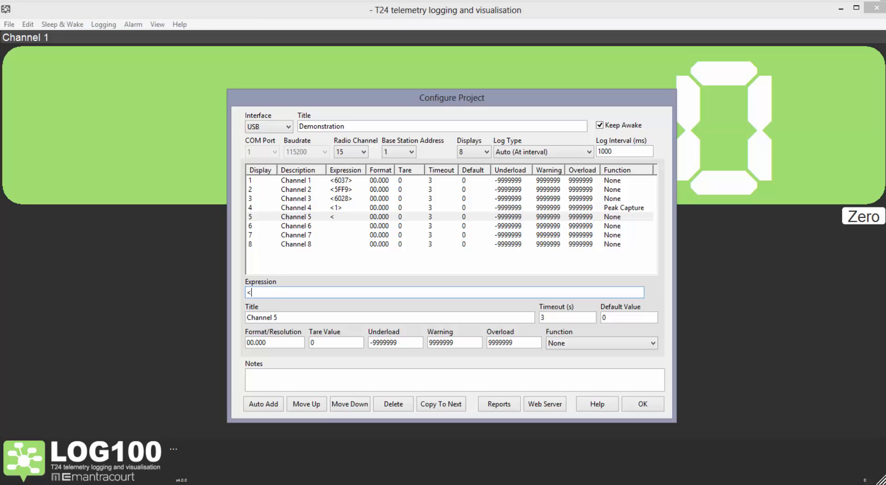
click(602, 343)
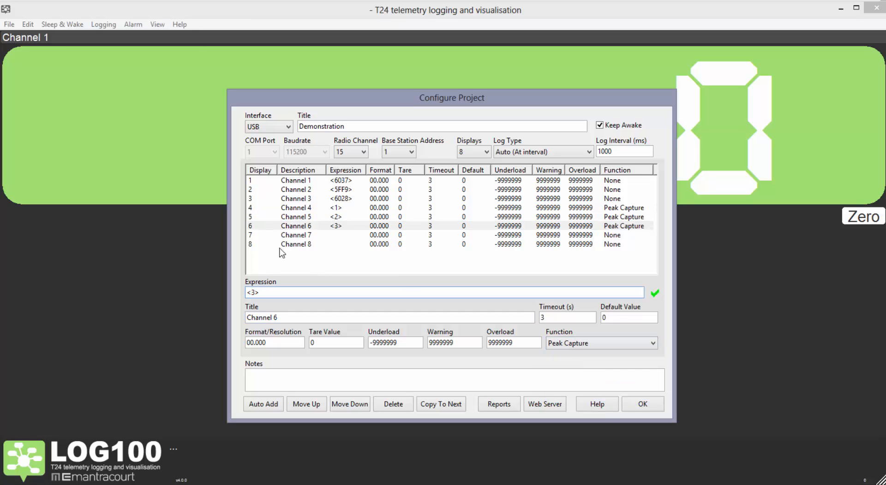
Give Channel 7 the expression <1>+<2>+<3> with warning 3 and overload 4
click(295, 235)
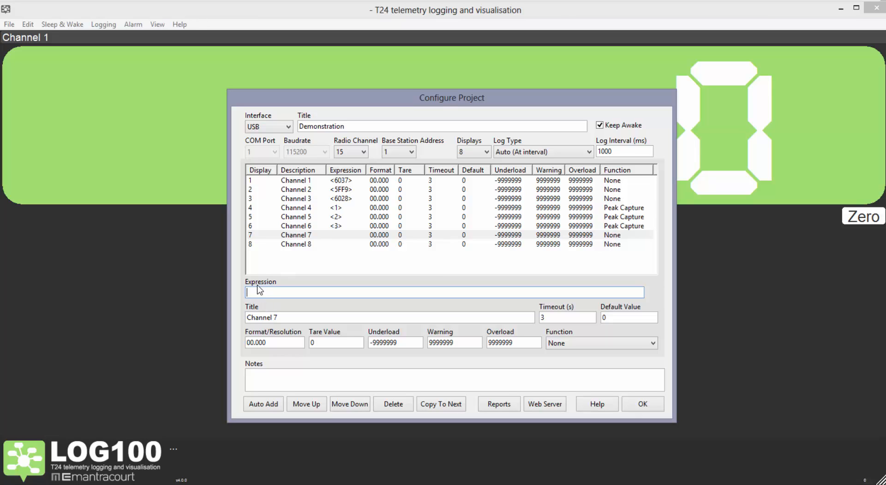
text(<1>+<2>+)
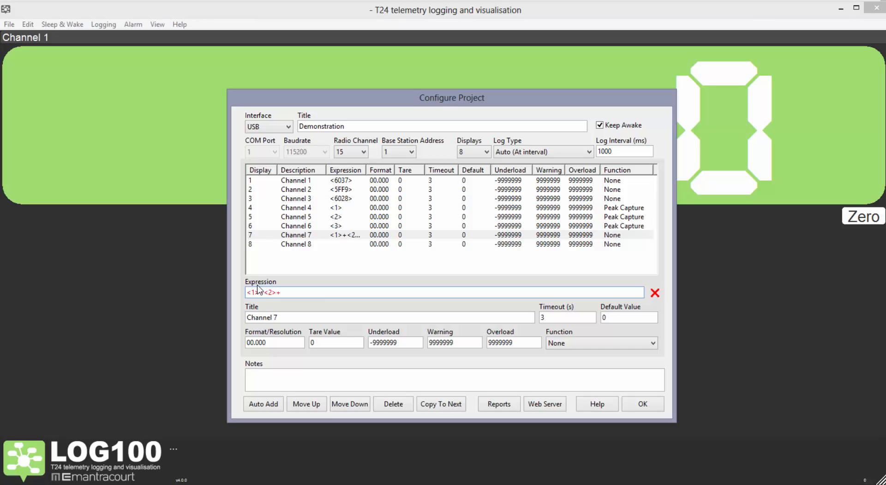
text(<3>)
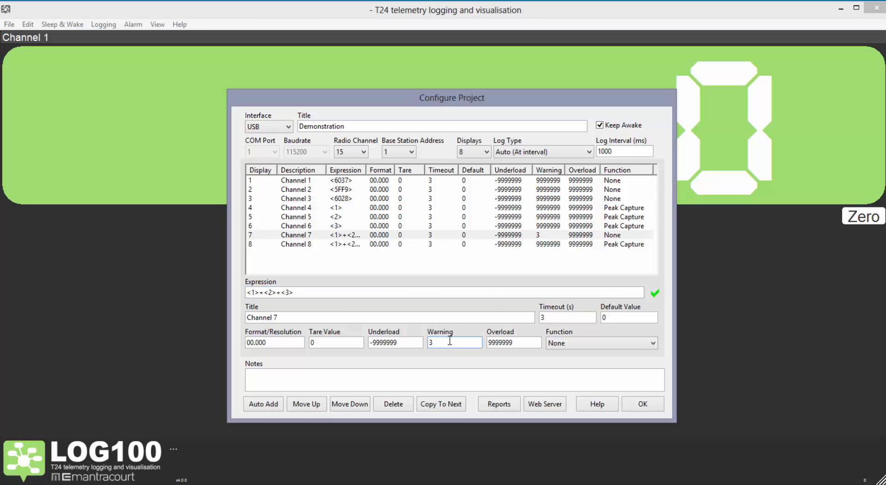
text(4)
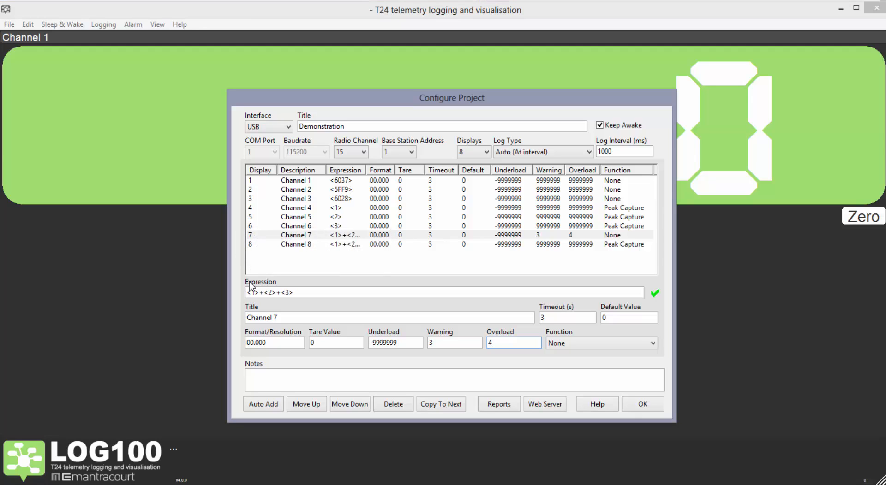
click(296, 181)
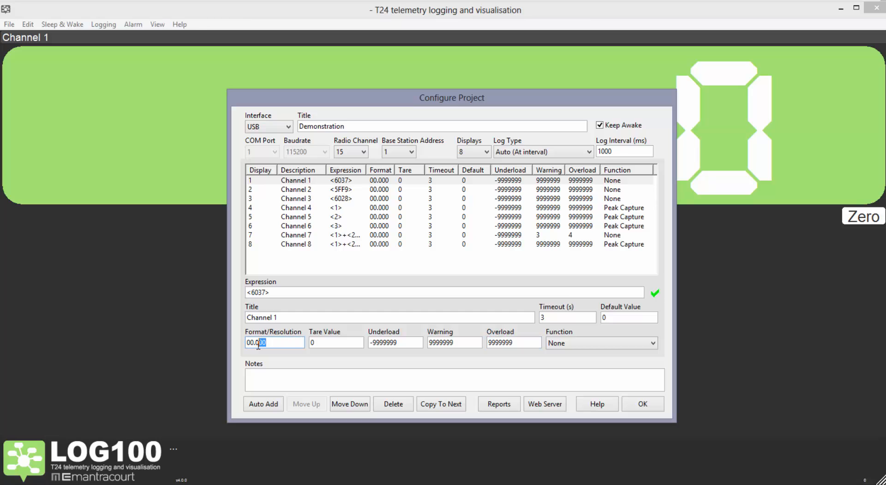
text(0)
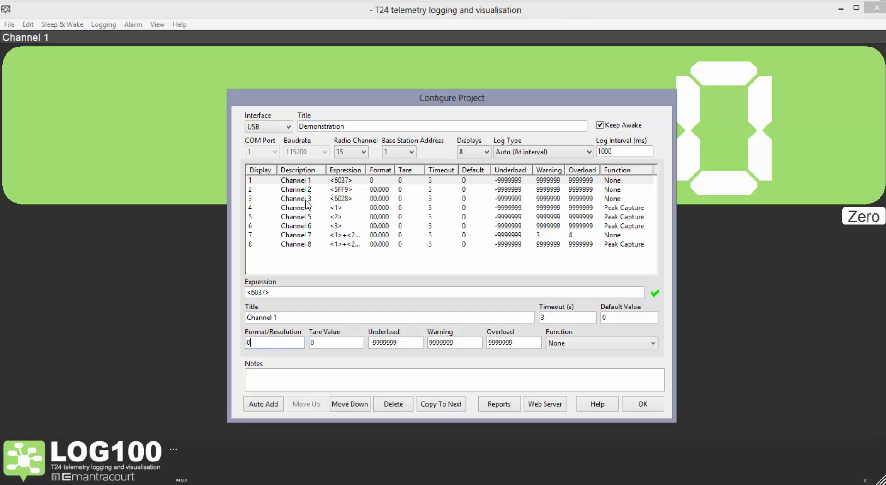
click(296, 189)
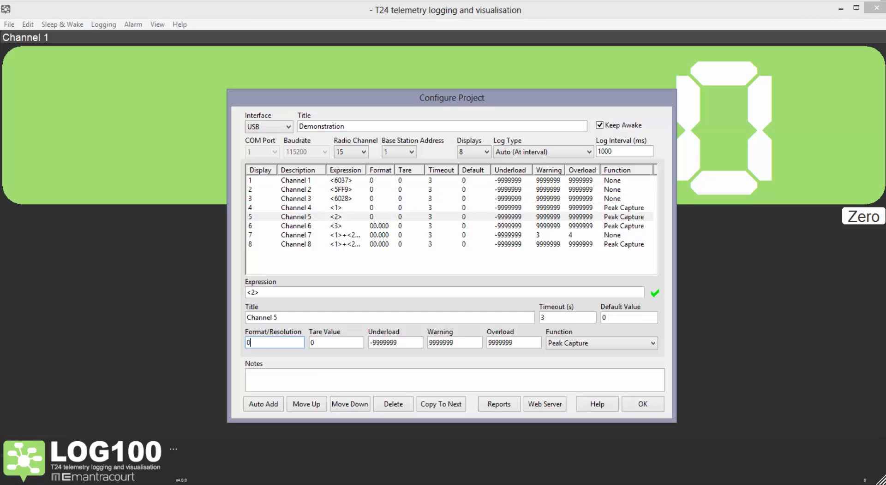
click(295, 235)
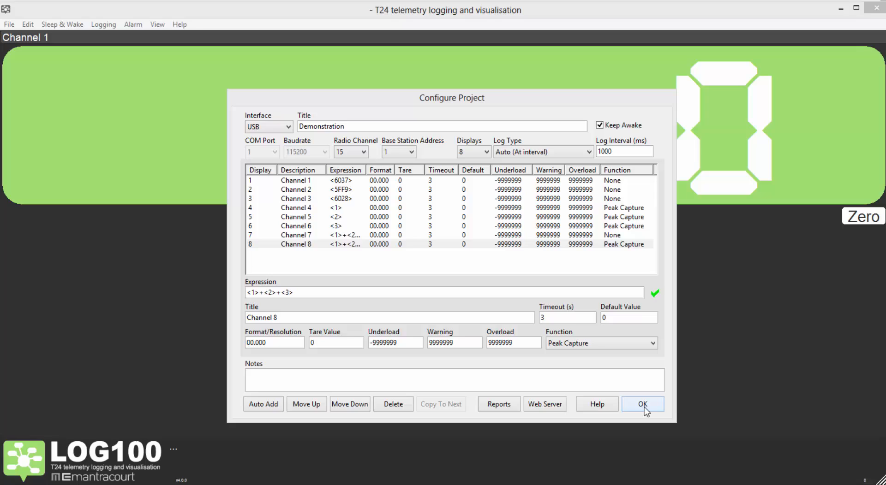
Apply the project configuration and wake the modules so all eight channels read 0
click(642, 404)
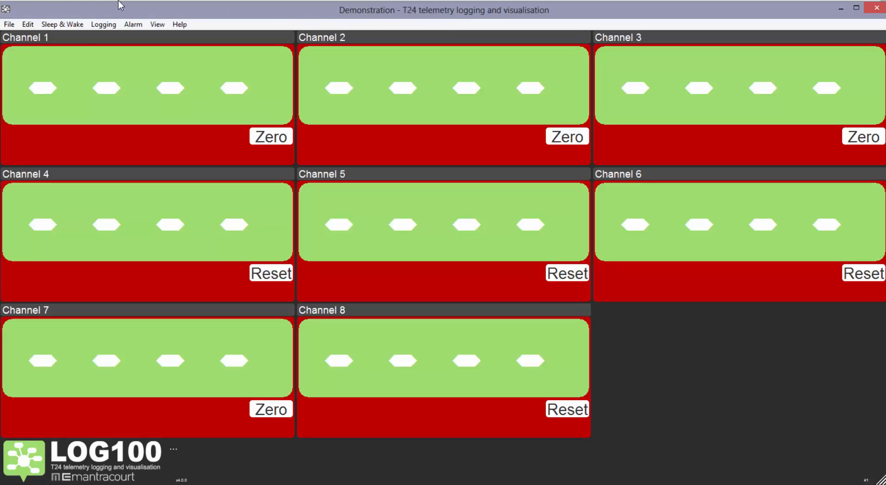
click(63, 24)
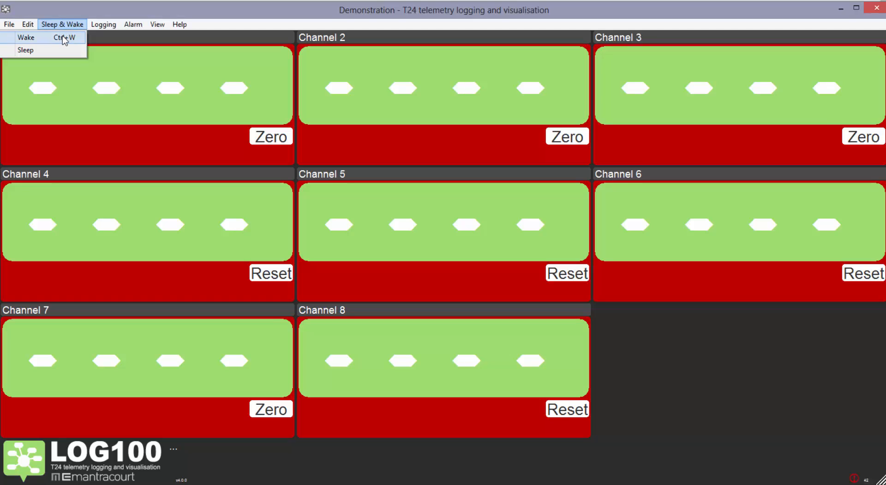
click(26, 38)
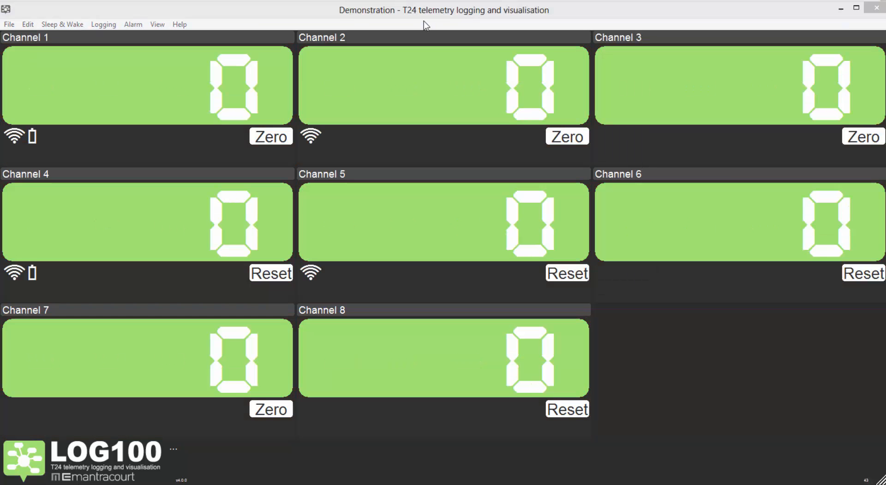